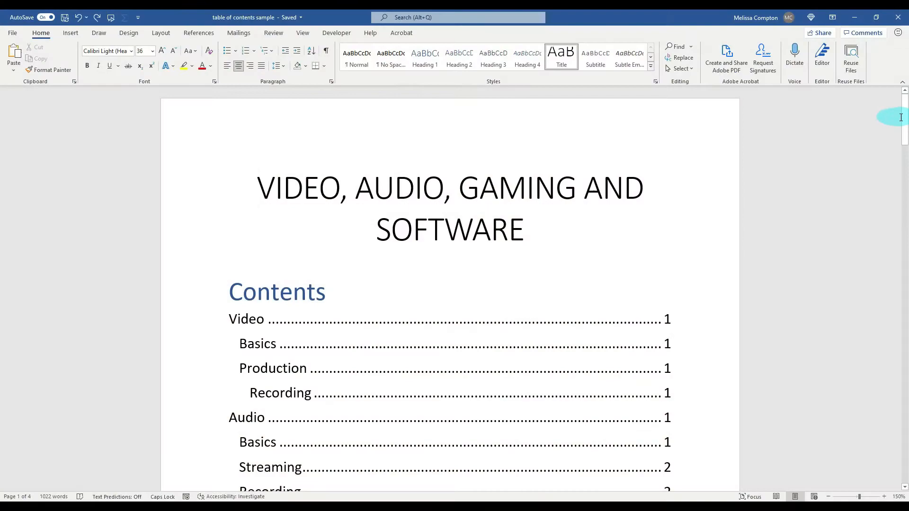
- Scroll down to the MEL'S FRUIT MARKET SALES ANALYSIS chart on page 2
{"action": "scroll", "scroll_direction": "down", "scroll_amount": 3}
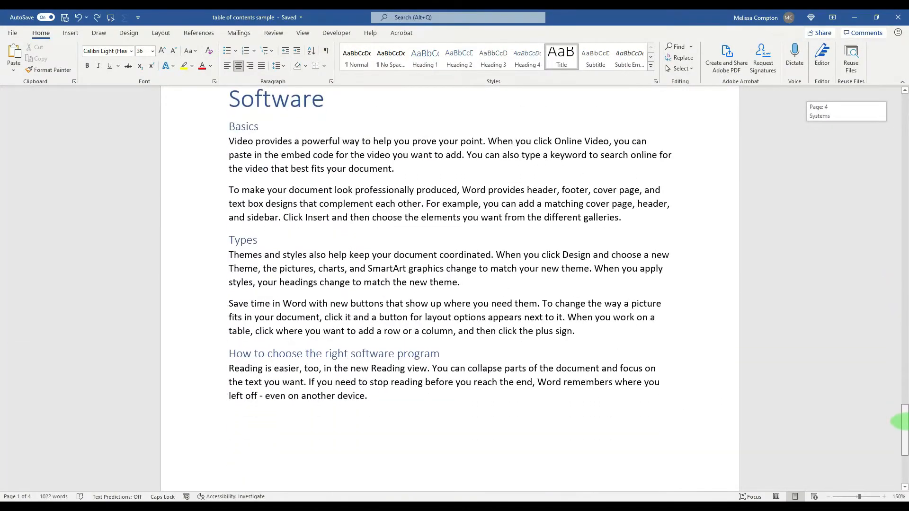
{"action": "scroll", "scroll_direction": "down", "scroll_amount": 3}
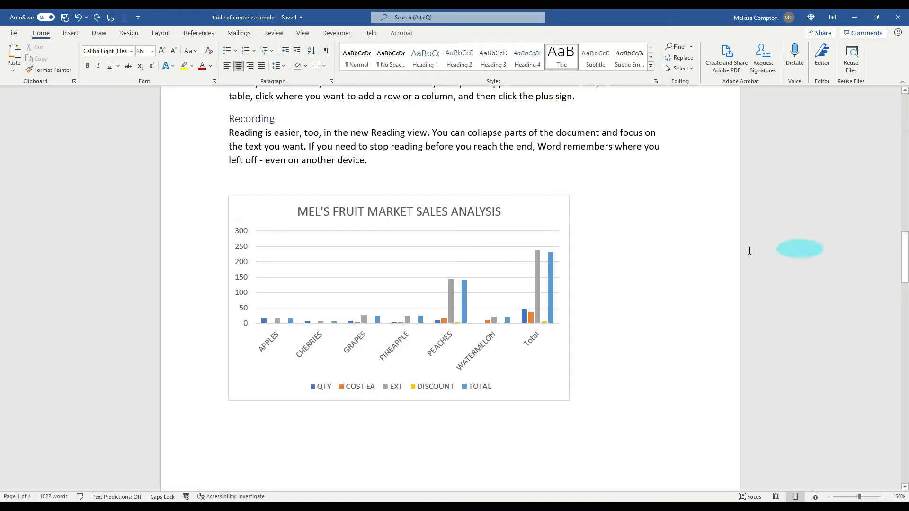
{"action": "mouse_move", "coordinate": [424, 249]}
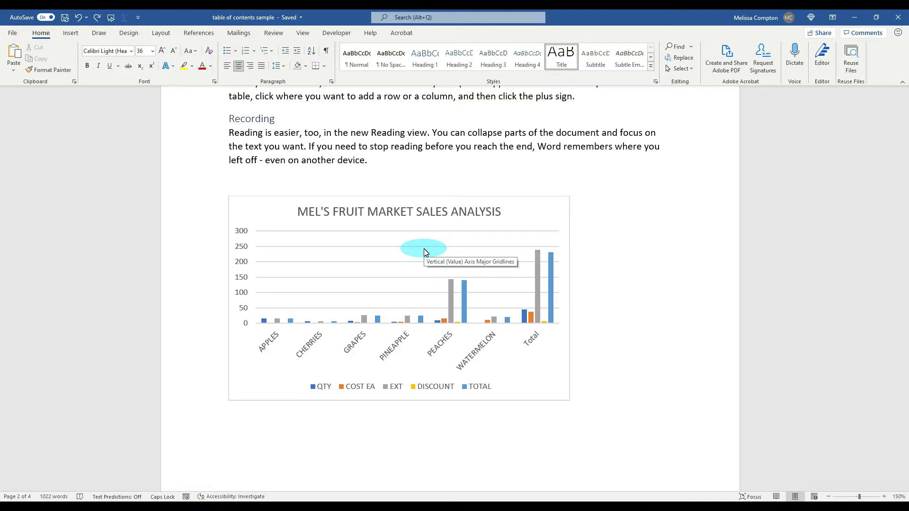
{"action": "mouse_move", "coordinate": [399, 218]}
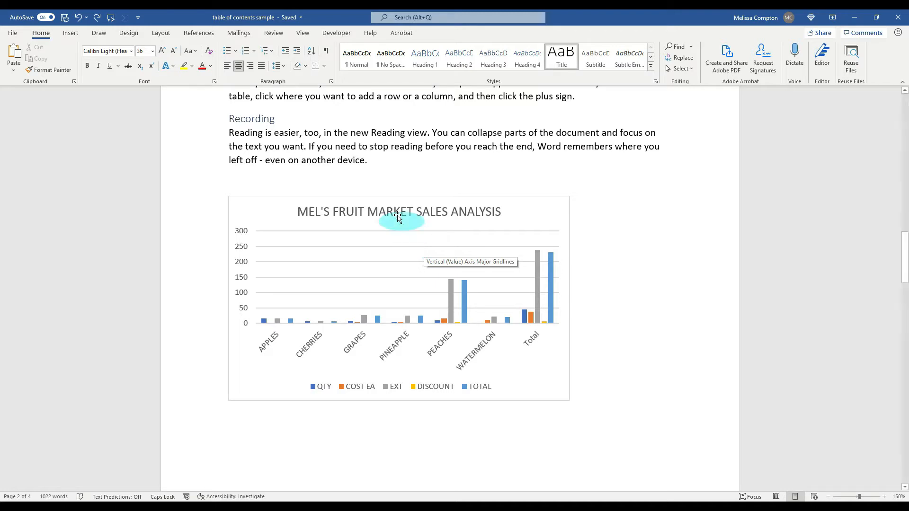
- Insert a Next Page section break after 'another device.' so the chart moves to a new page
{"action": "left_click", "coordinate": [438, 166]}
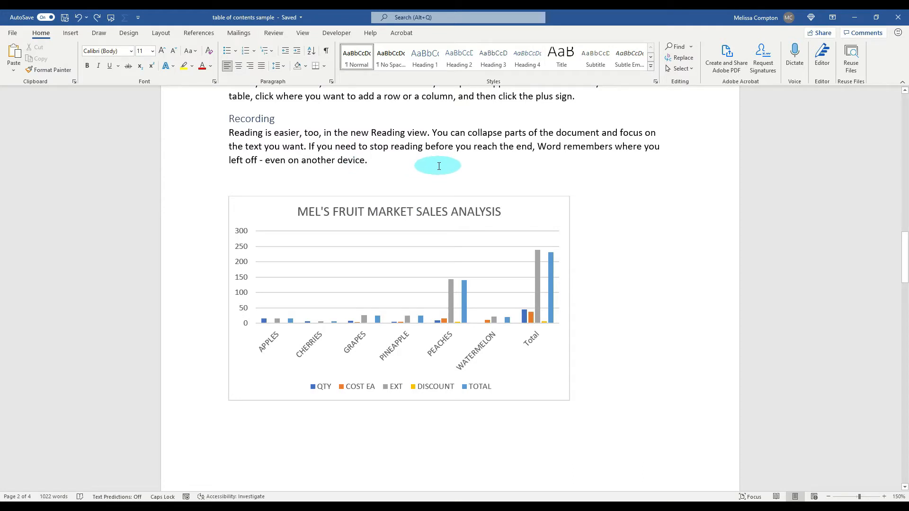
{"action": "left_click", "coordinate": [367, 160]}
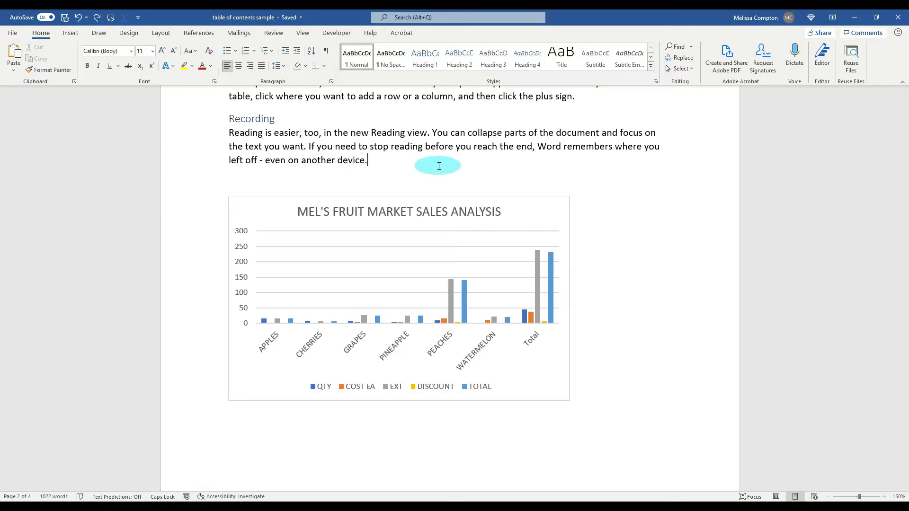
{"action": "mouse_move", "coordinate": [161, 32]}
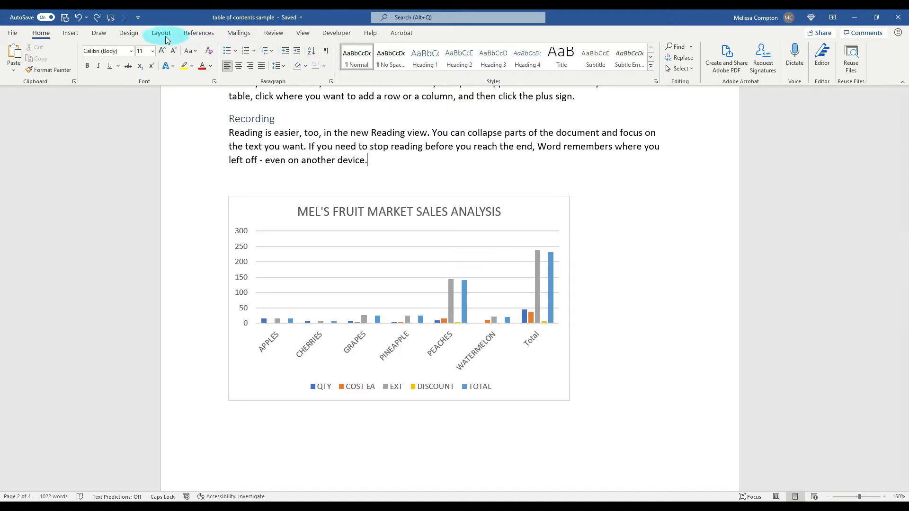
{"action": "left_click", "coordinate": [122, 47]}
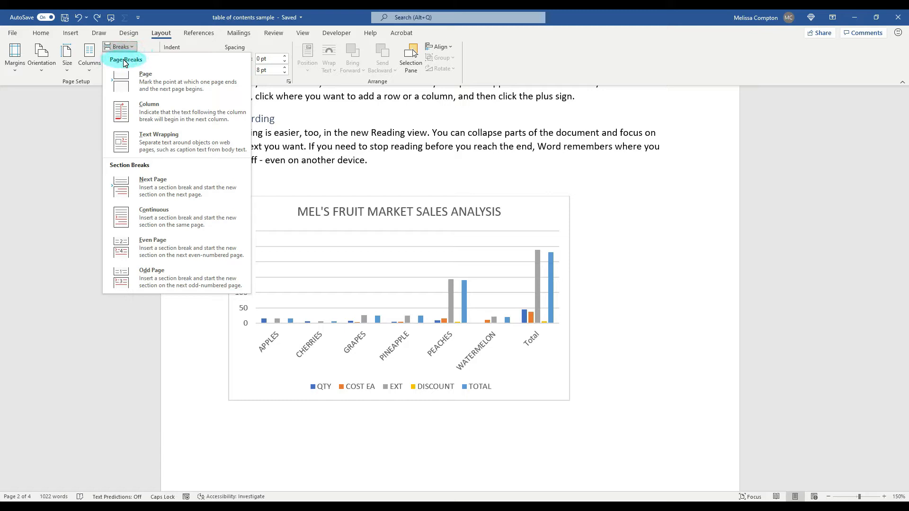
{"action": "mouse_move", "coordinate": [143, 169]}
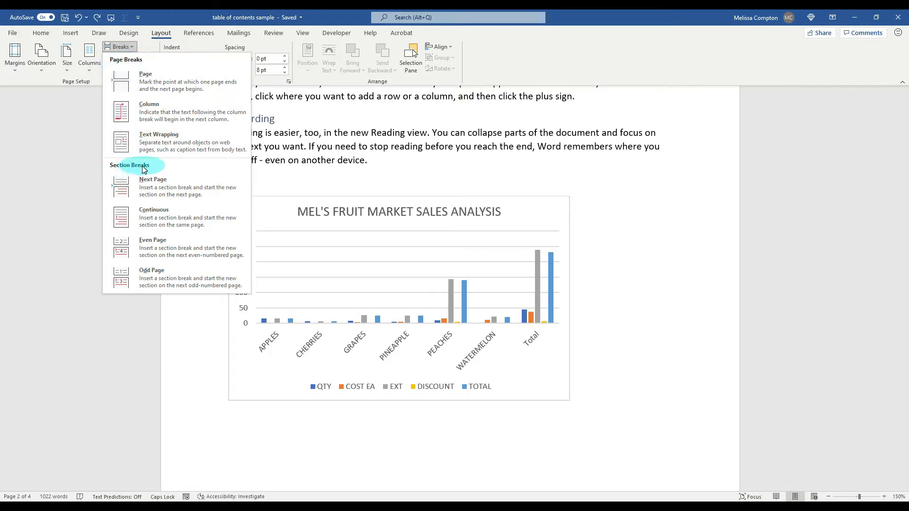
{"action": "mouse_move", "coordinate": [148, 186]}
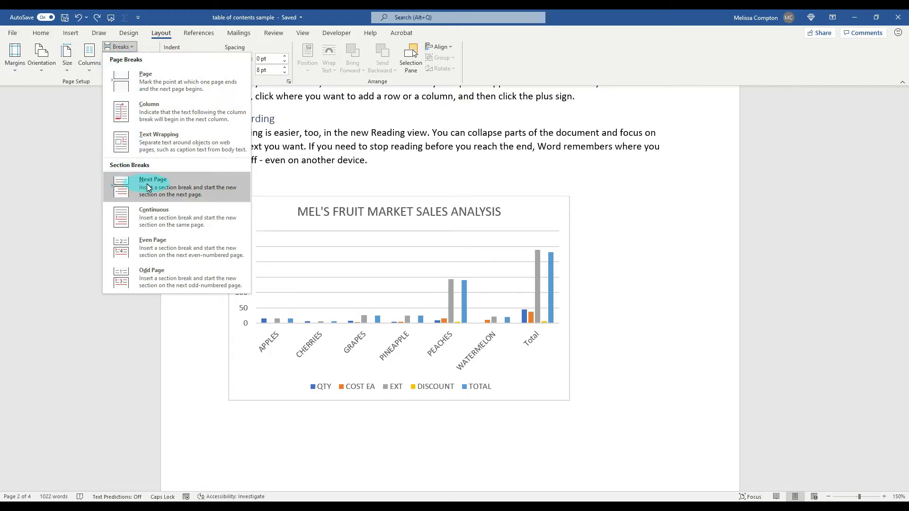
{"action": "left_click", "coordinate": [153, 187]}
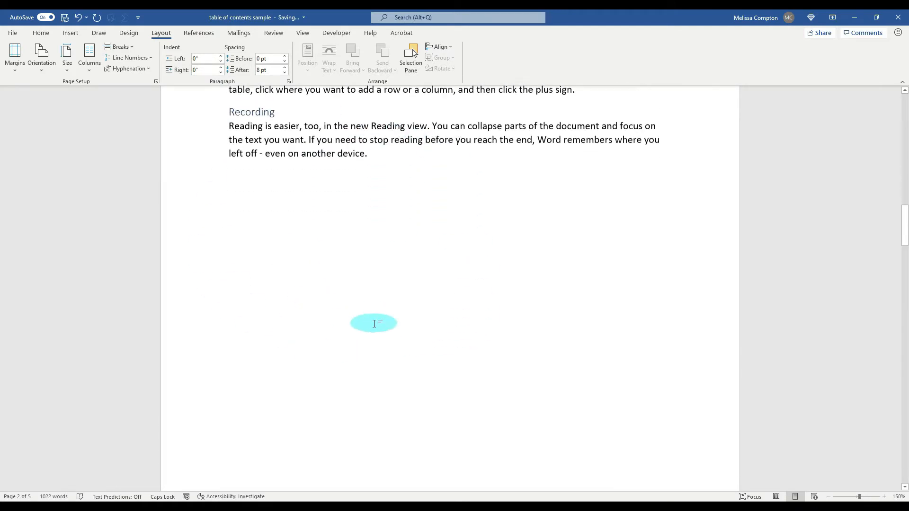
- Set the chart's section to Landscape orientation and position the cursor before the Audio heading
{"action": "scroll", "scroll_direction": "down", "scroll_amount": 3}
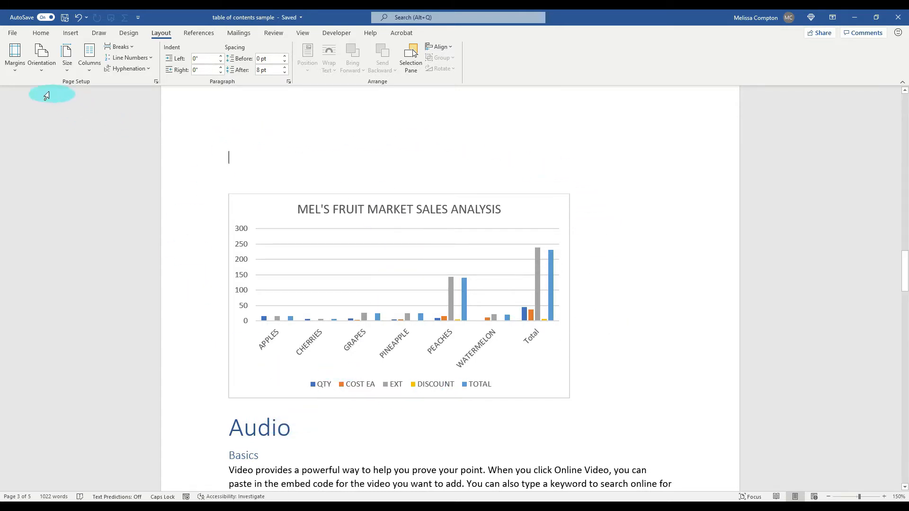
{"action": "left_click", "coordinate": [41, 56]}
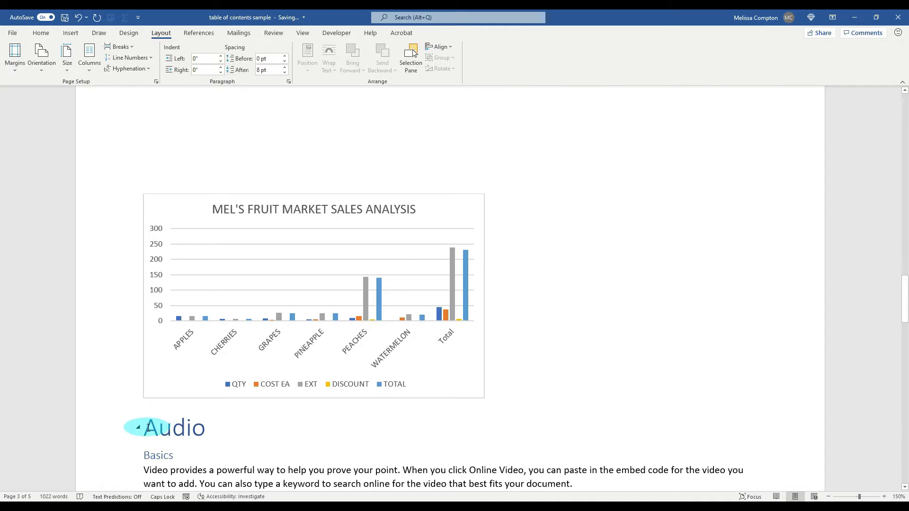
{"action": "left_click", "coordinate": [143, 156]}
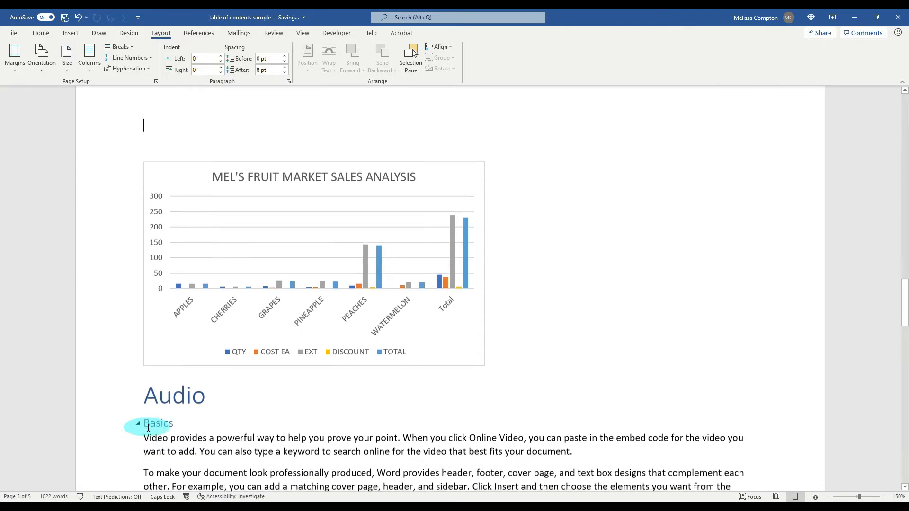
- Scroll through the following pages to see landscape extending into the Gaming section
{"action": "scroll", "scroll_direction": "down", "scroll_amount": 3}
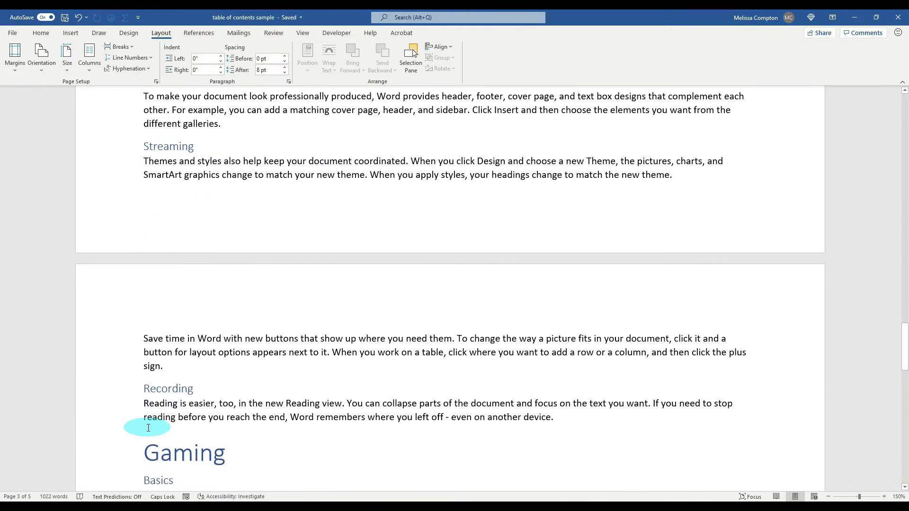
{"action": "scroll", "scroll_direction": "down", "scroll_amount": 3}
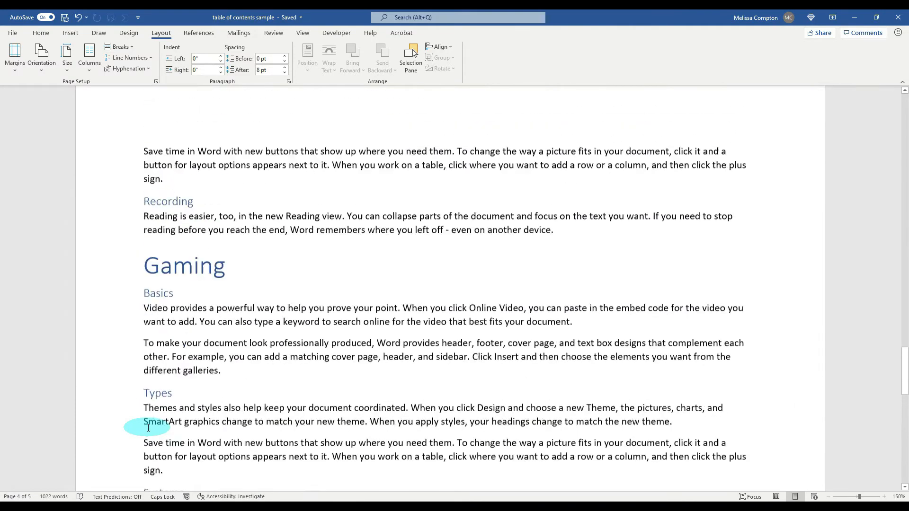
{"action": "scroll", "scroll_direction": "up", "scroll_amount": 3}
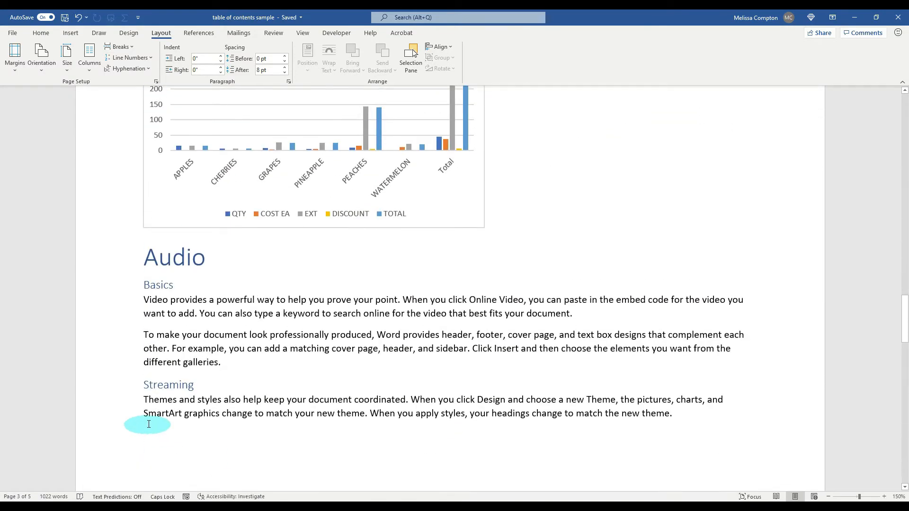
{"action": "mouse_move", "coordinate": [139, 259]}
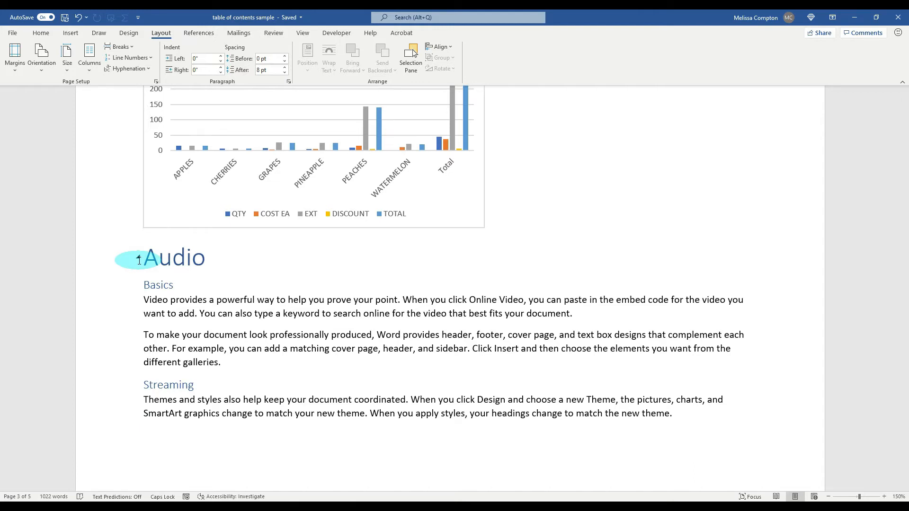
{"action": "mouse_move", "coordinate": [232, 259]}
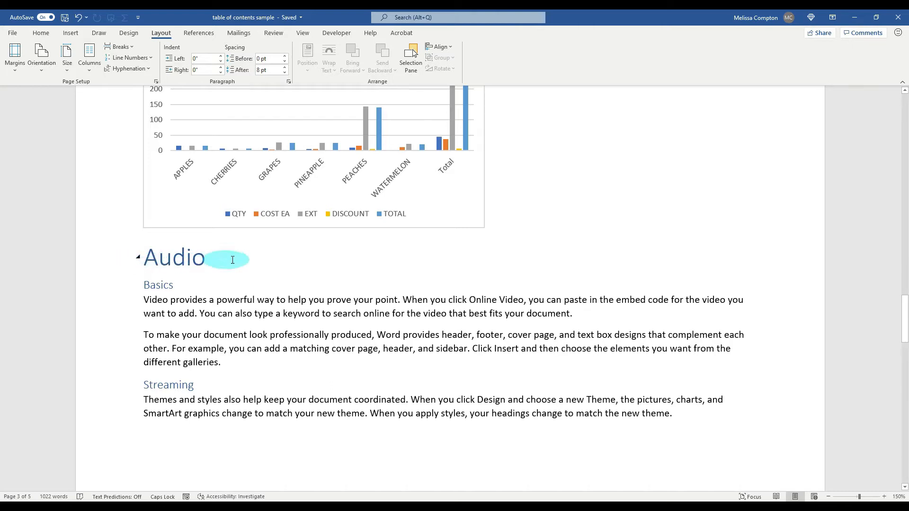
{"action": "mouse_move", "coordinate": [492, 224]}
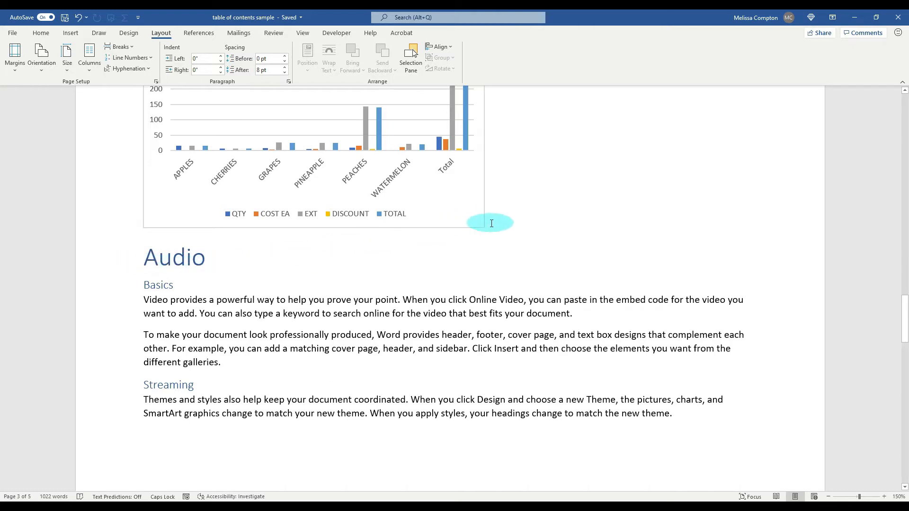
{"action": "mouse_move", "coordinate": [538, 231]}
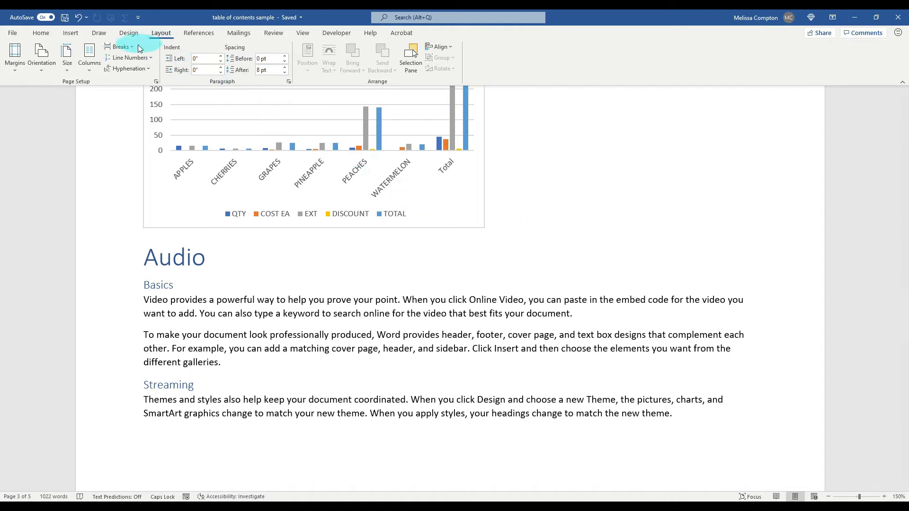
- Start Audio on a new page with a Next Page break and return that section to Portrait
{"action": "left_click", "coordinate": [121, 46]}
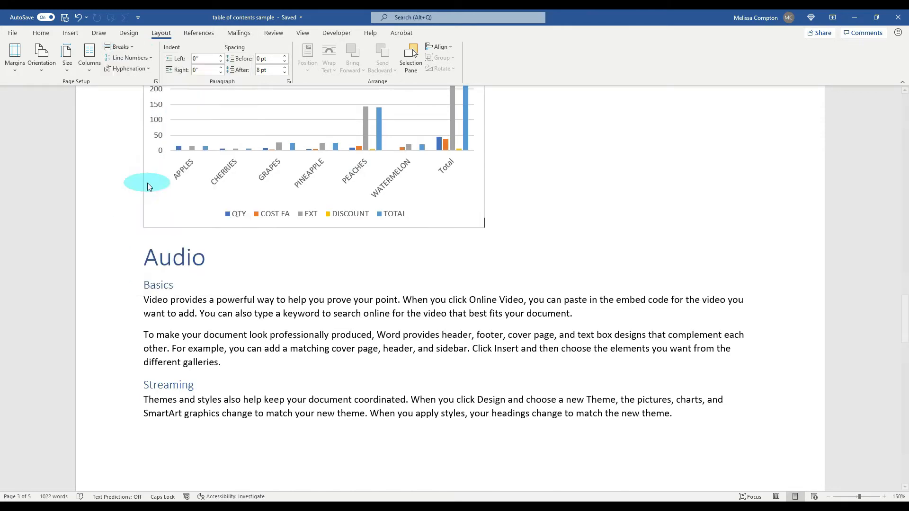
{"action": "scroll", "scroll_direction": "down", "scroll_amount": 3}
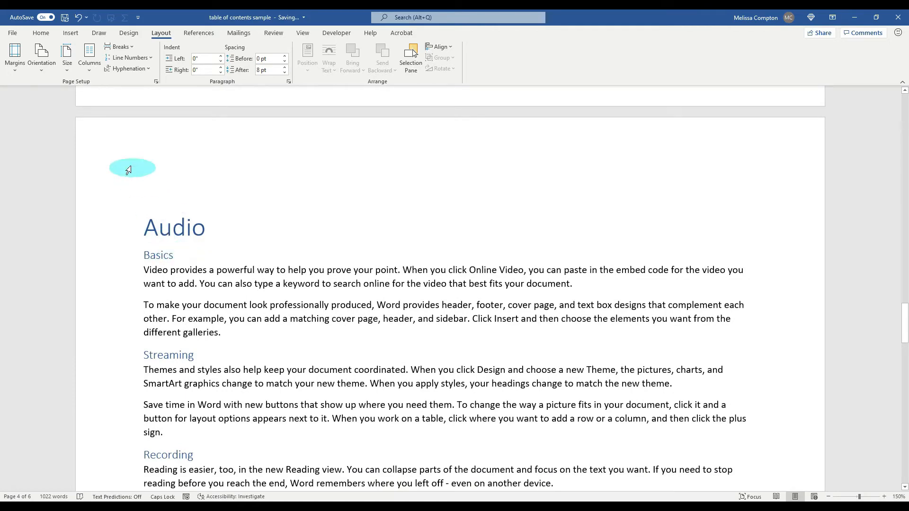
{"action": "left_click", "coordinate": [40, 57]}
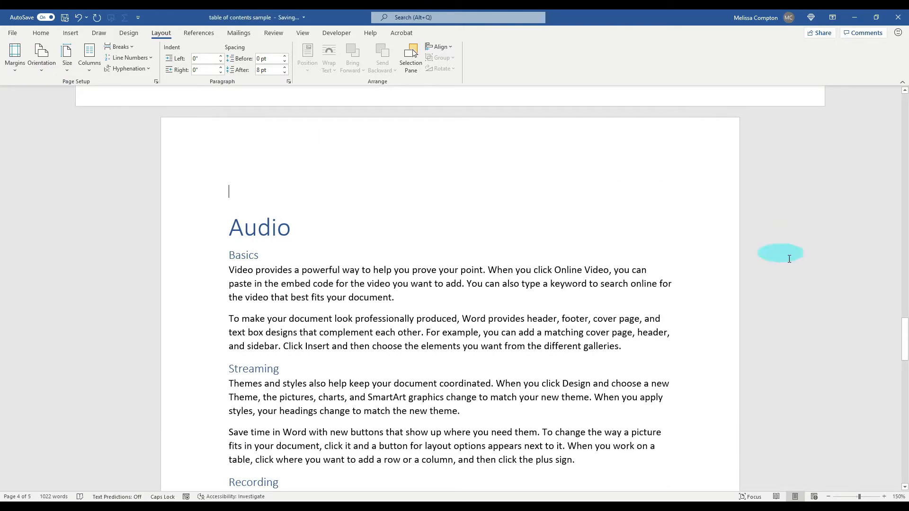
{"action": "scroll", "scroll_direction": "down", "scroll_amount": 3}
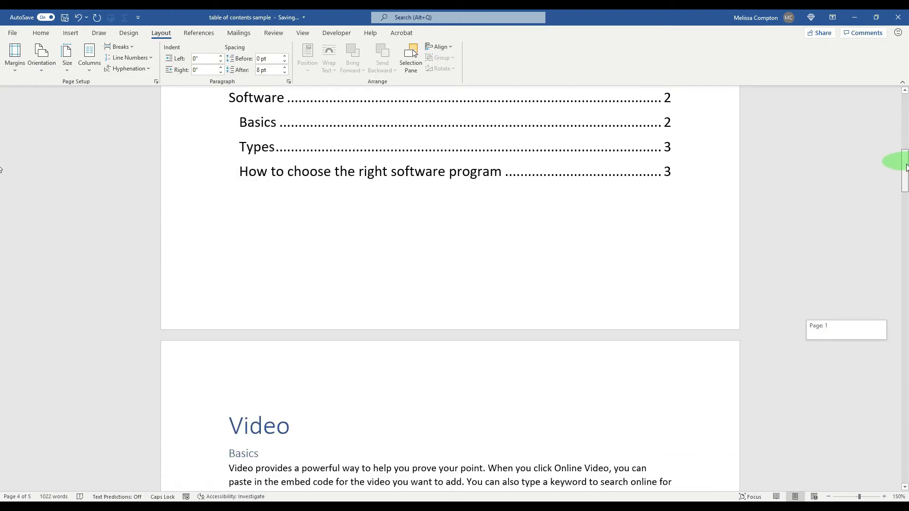
- Stretch the sales chart across the full width of its landscape page
{"action": "scroll", "scroll_direction": "down", "scroll_amount": 3}
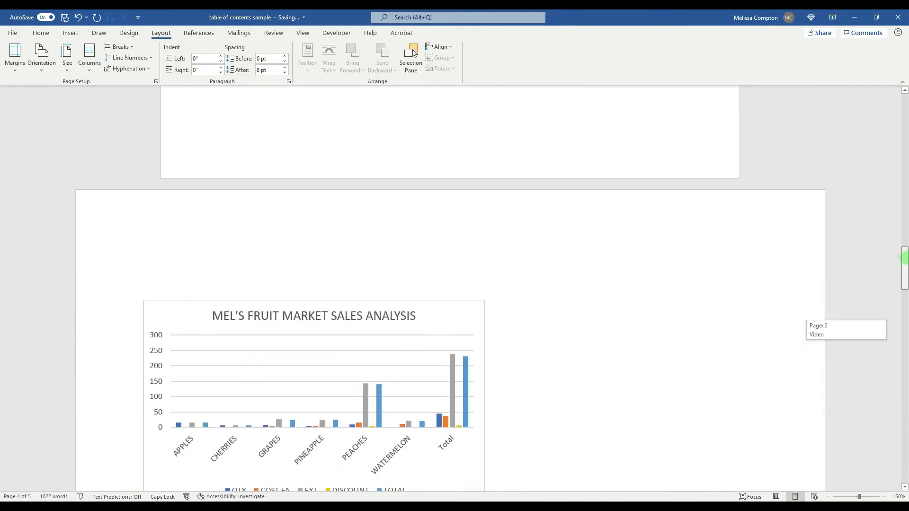
{"action": "scroll", "scroll_direction": "down", "scroll_amount": 3}
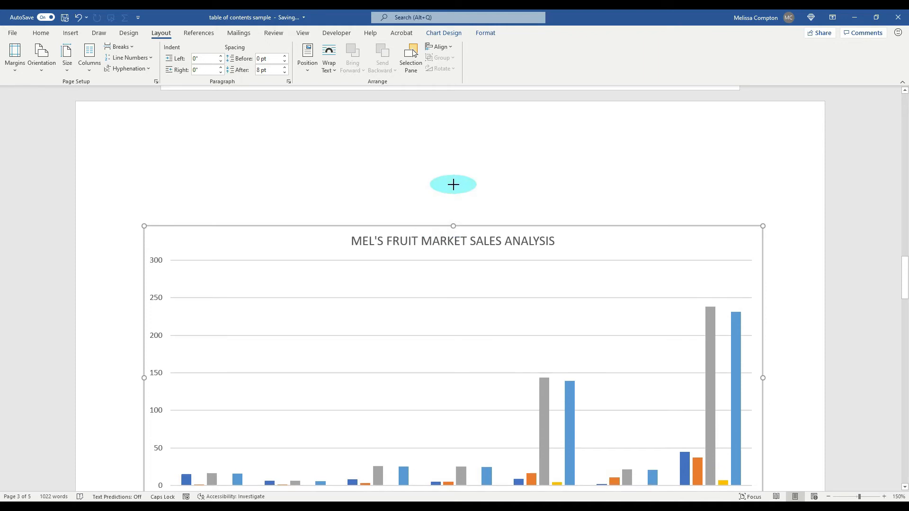
{"action": "scroll", "scroll_direction": "down", "scroll_amount": 3}
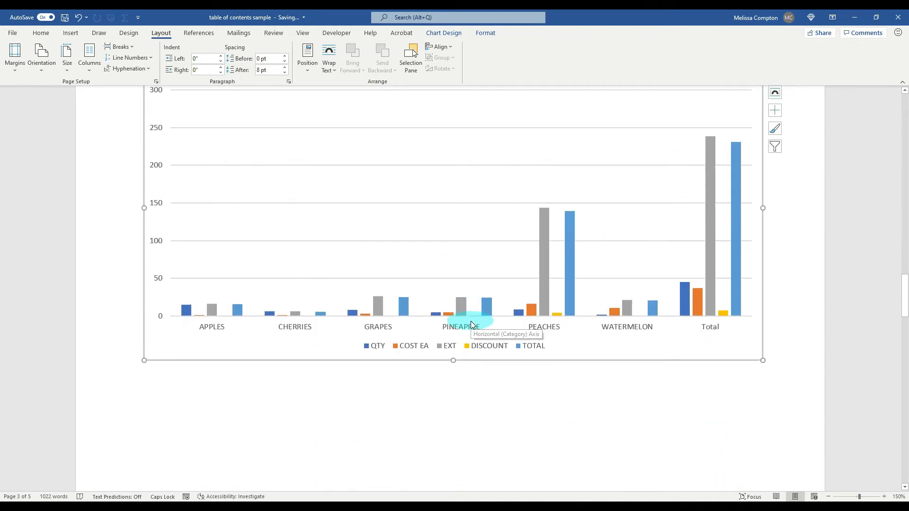
{"action": "mouse_move", "coordinate": [904, 293]}
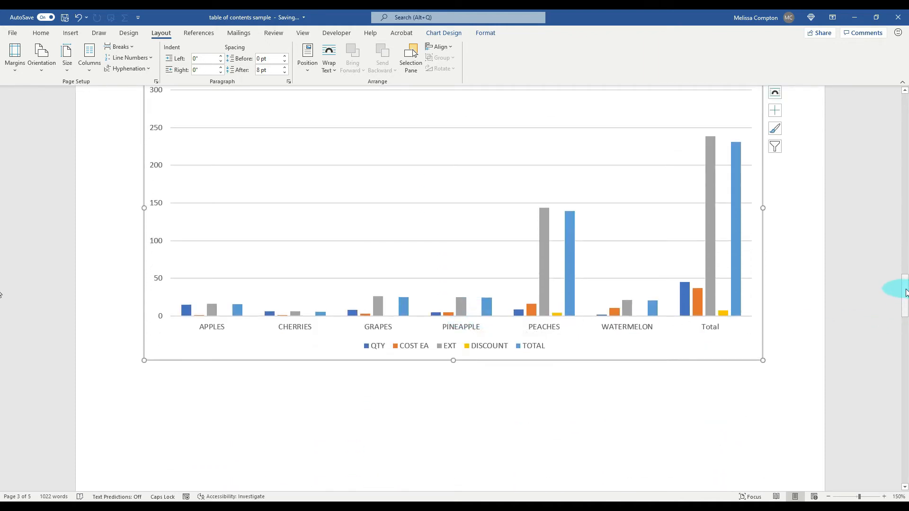
{"action": "scroll", "scroll_direction": "down", "scroll_amount": 3}
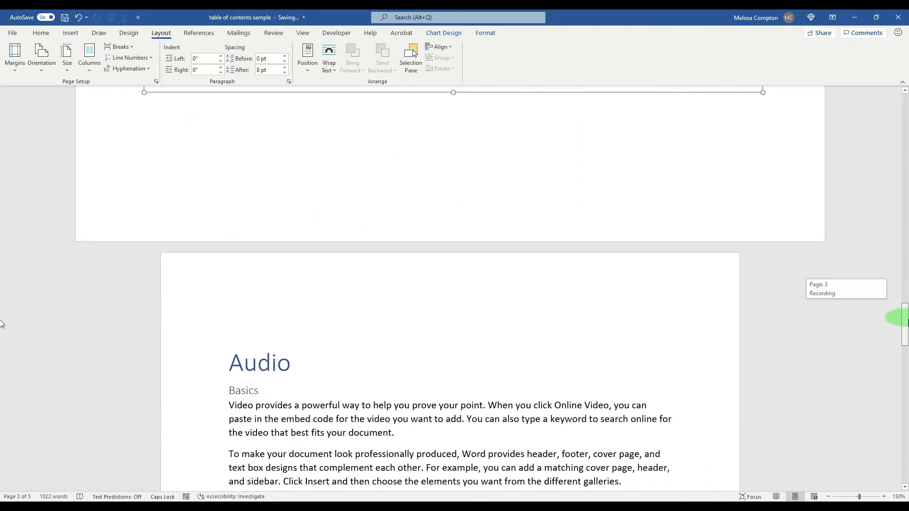
{"action": "scroll", "scroll_direction": "down", "scroll_amount": 3}
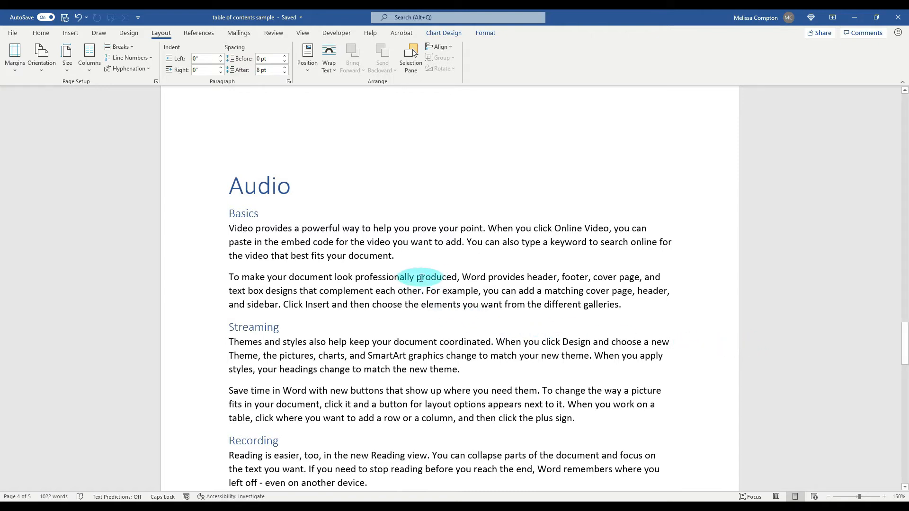
- Insert a Next Page section break inside the second Audio paragraph, moving its remainder onward
{"action": "left_click", "coordinate": [421, 277]}
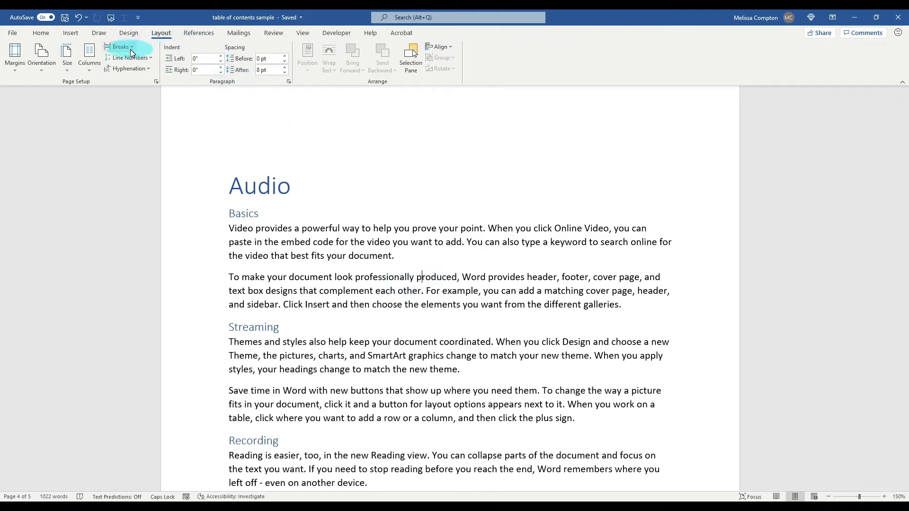
{"action": "left_click", "coordinate": [121, 48]}
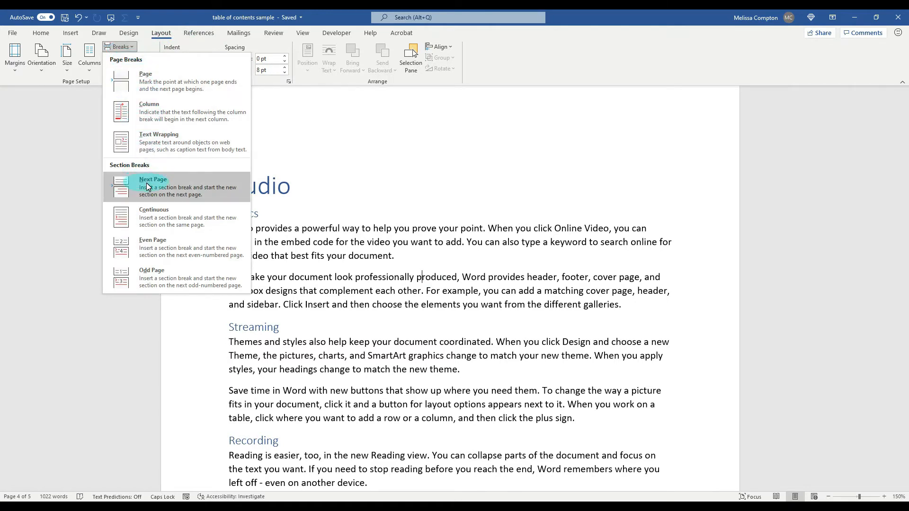
{"action": "left_click", "coordinate": [153, 183]}
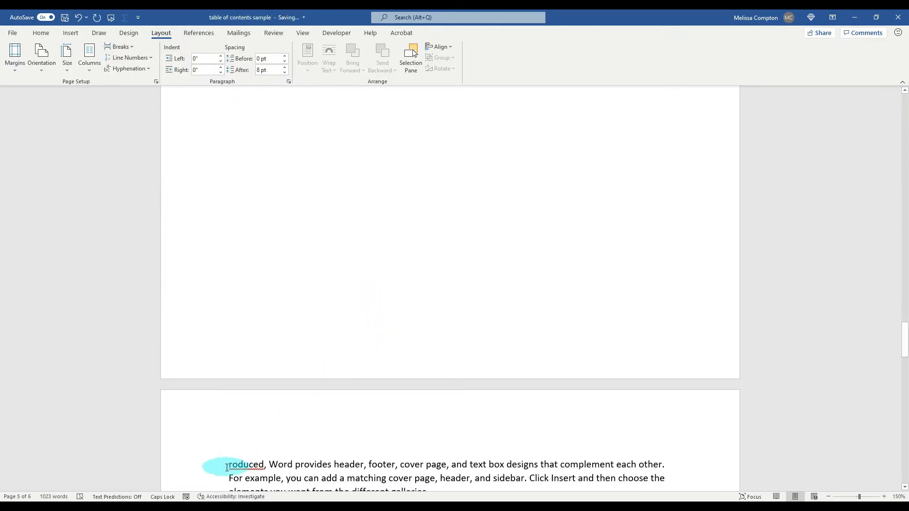
{"action": "scroll", "scroll_direction": "up", "scroll_amount": 3}
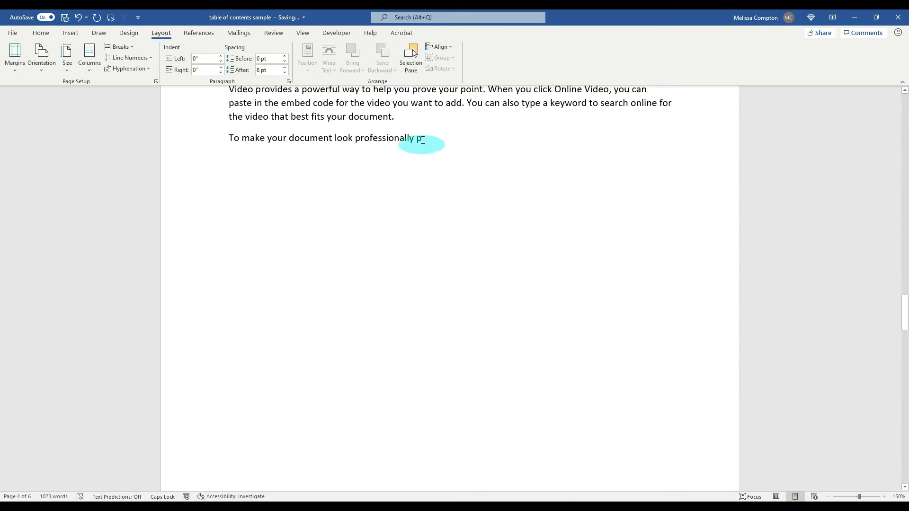